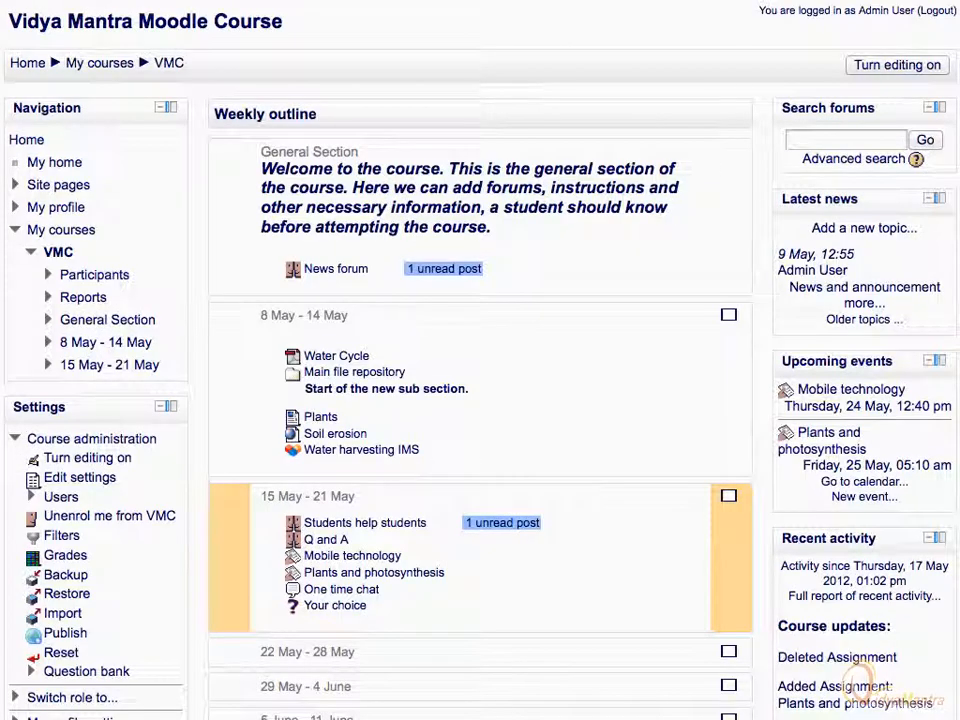
mouse_move(571, 46)
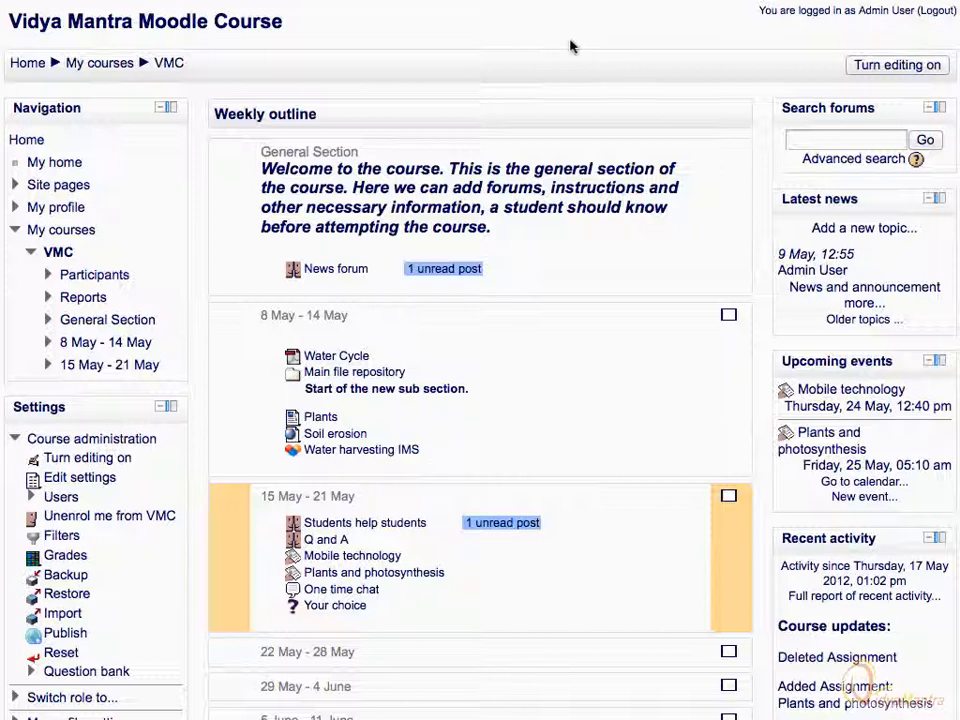
mouse_move(873, 64)
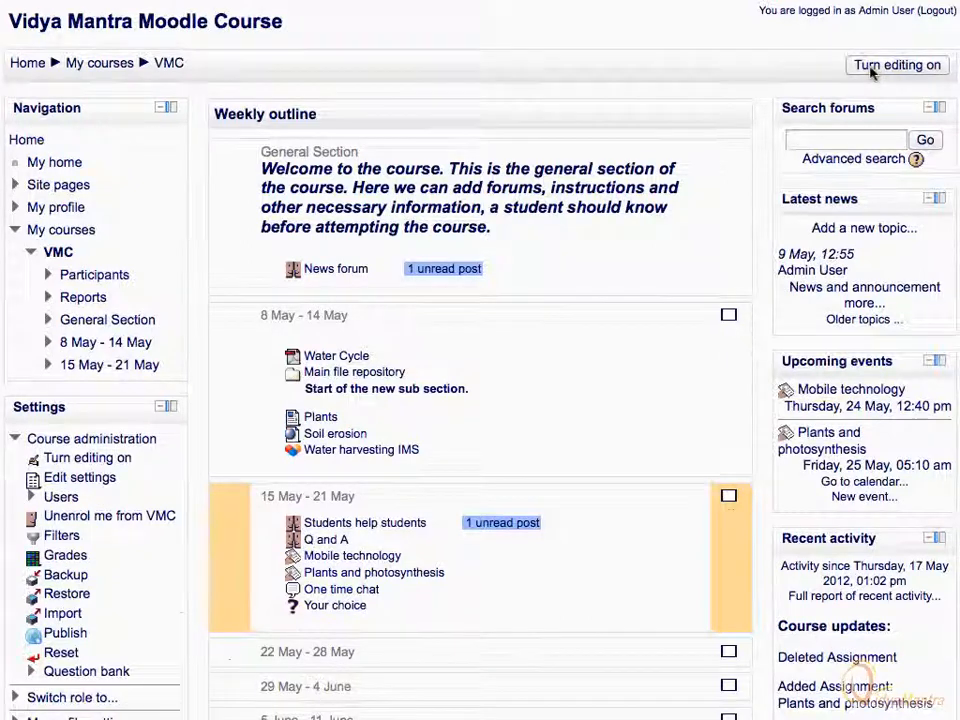
Turn on editing for the VMC course.
click(897, 65)
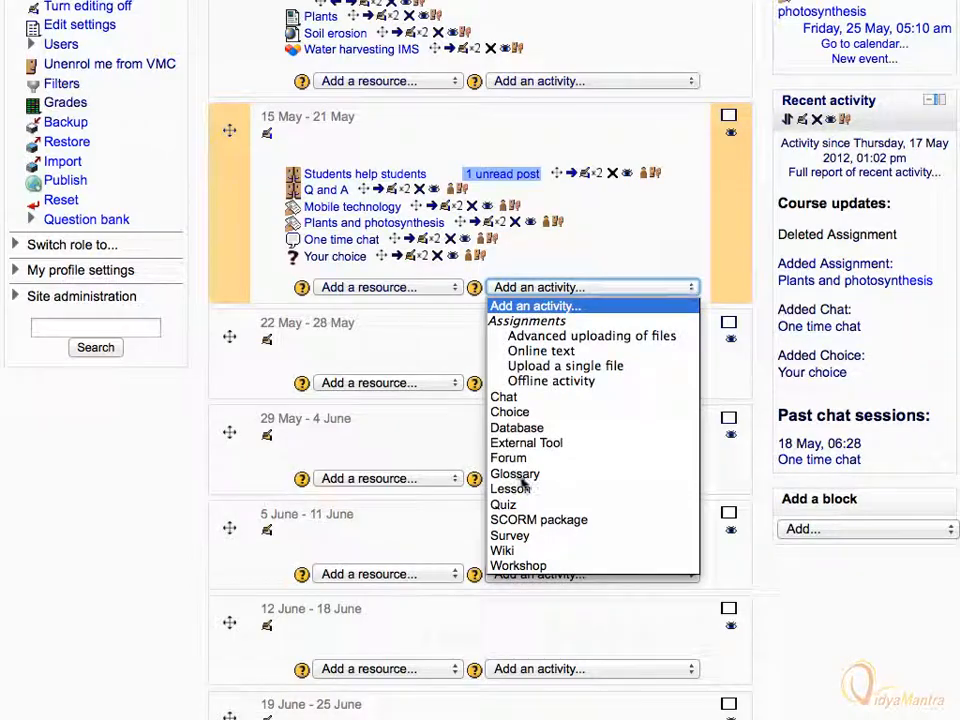
Add a glossary named 'Abbreviations and Glossary' with a description 'This is glossary for adding ent...'.
click(514, 473)
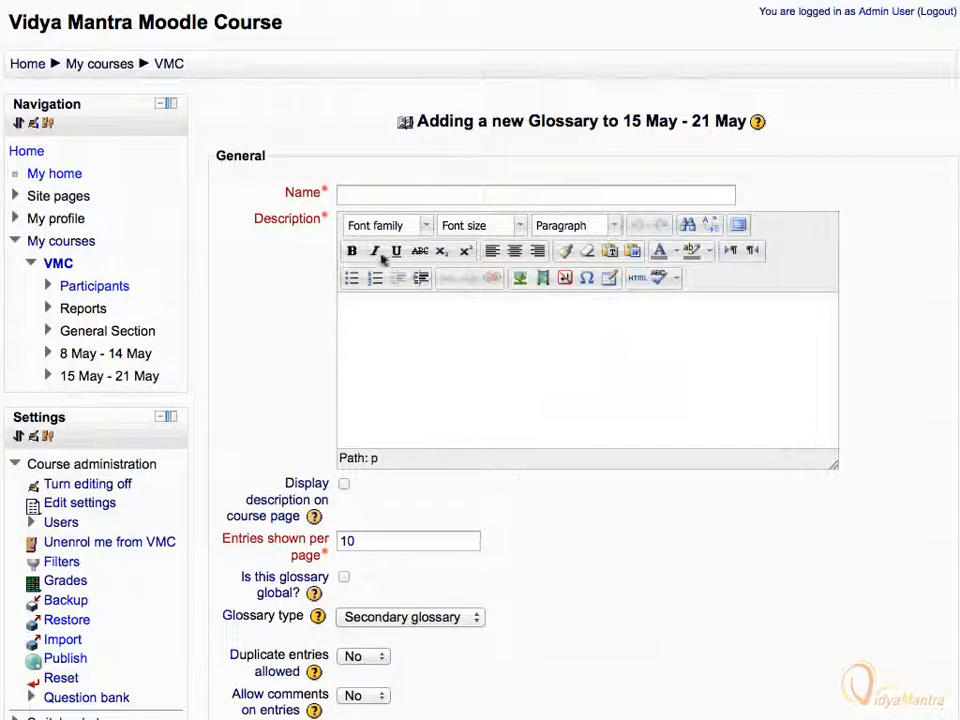
text(Abbreviation)
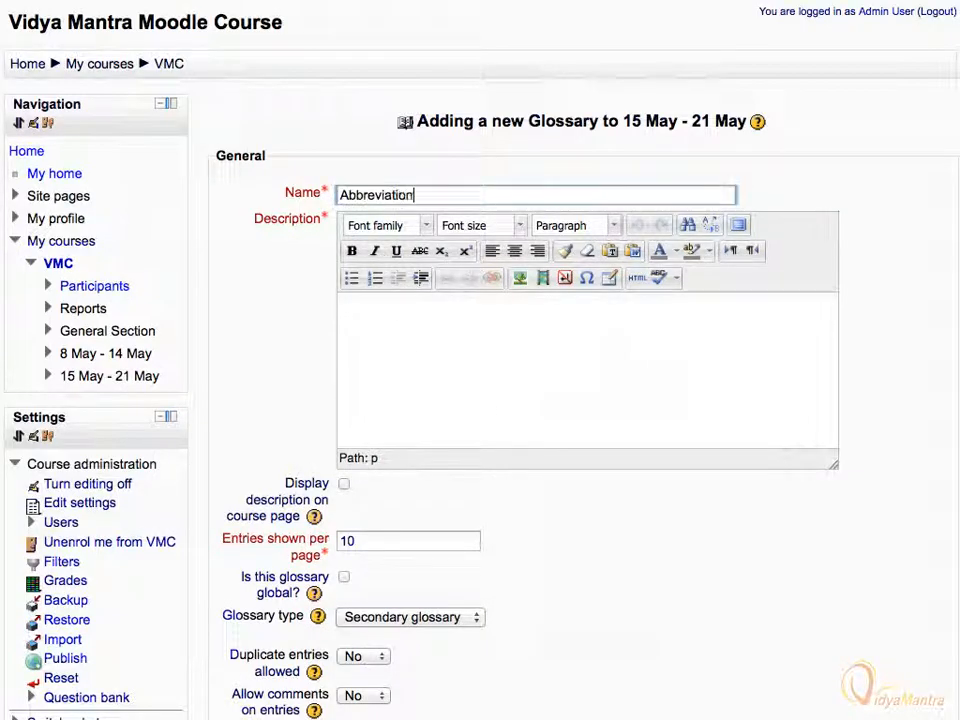
text(Abbreviations and Glossary)
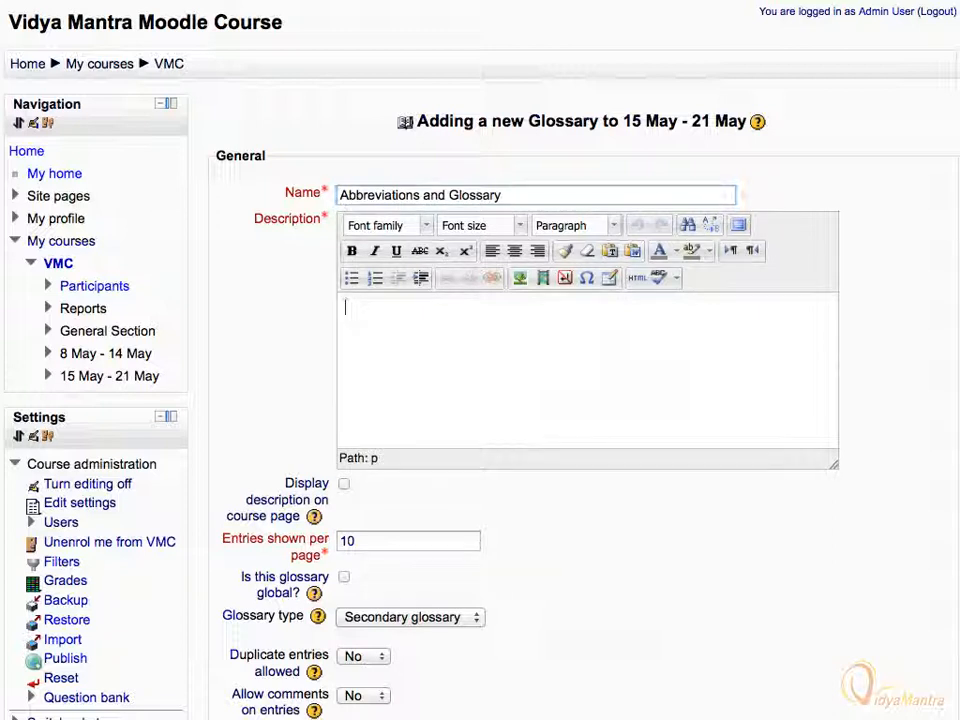
text(This is glossary for adding ent)
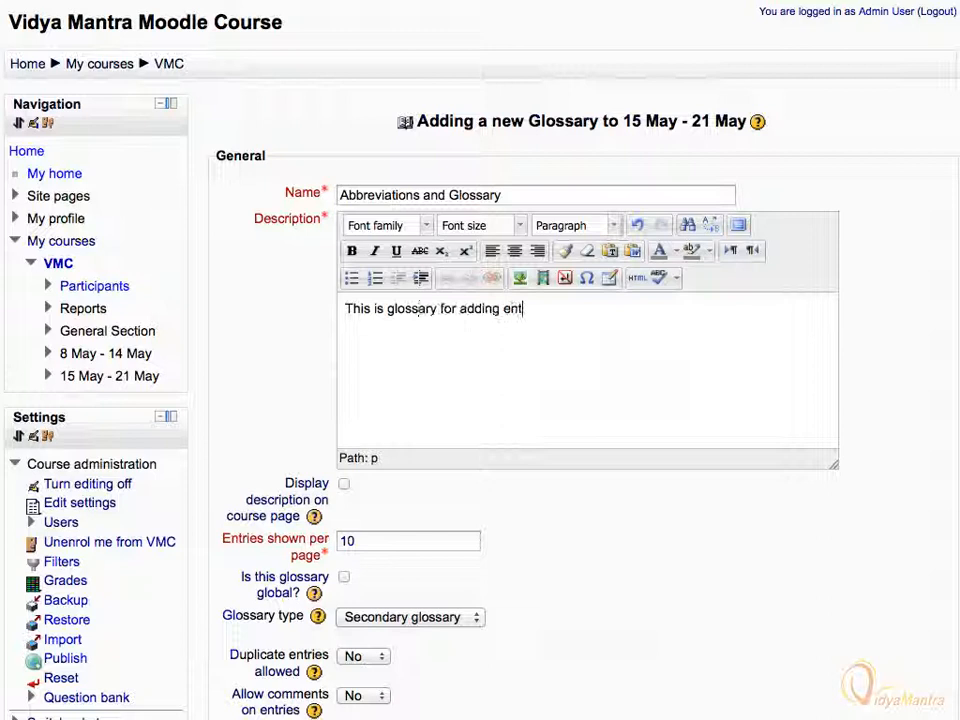
Show the Glossary type options, Main and Secondary glossary, in the settings form.
scroll(down, 3)
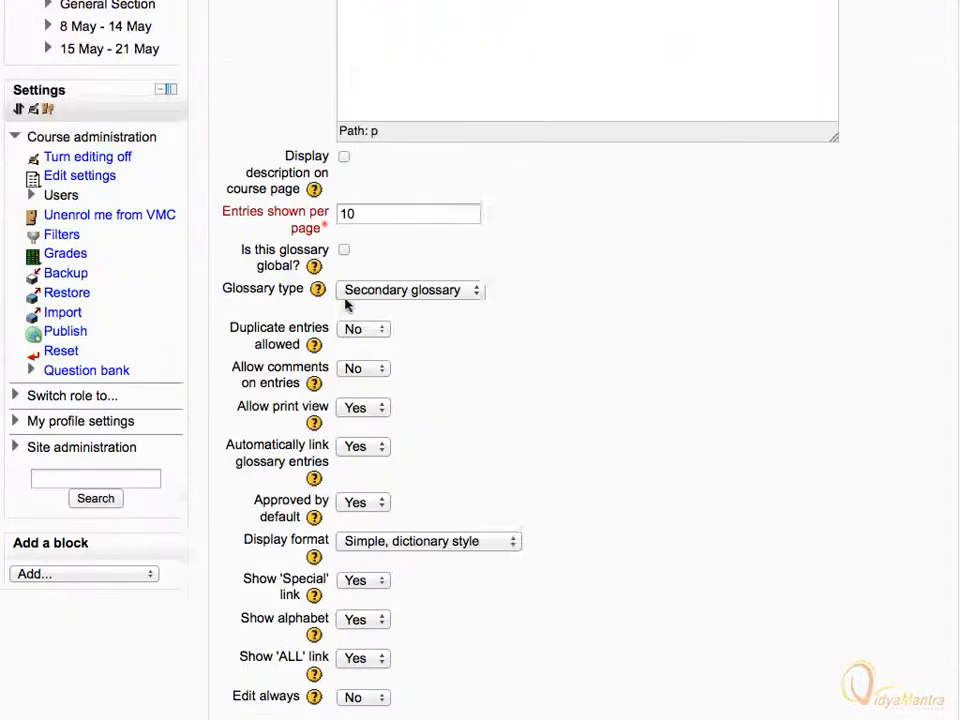
scroll(down, 3)
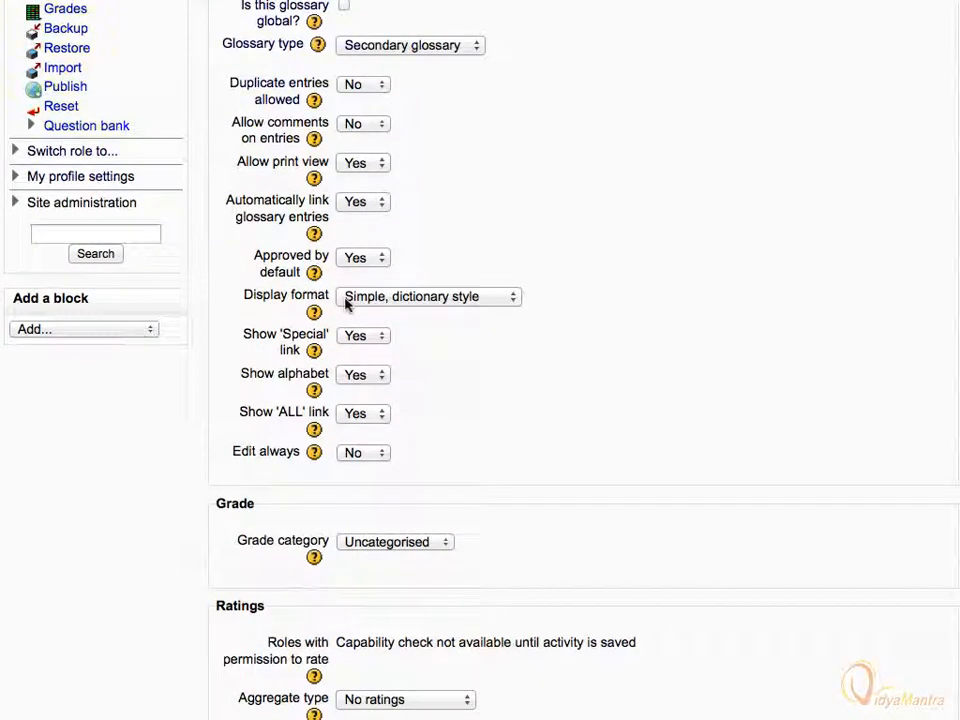
mouse_move(452, 96)
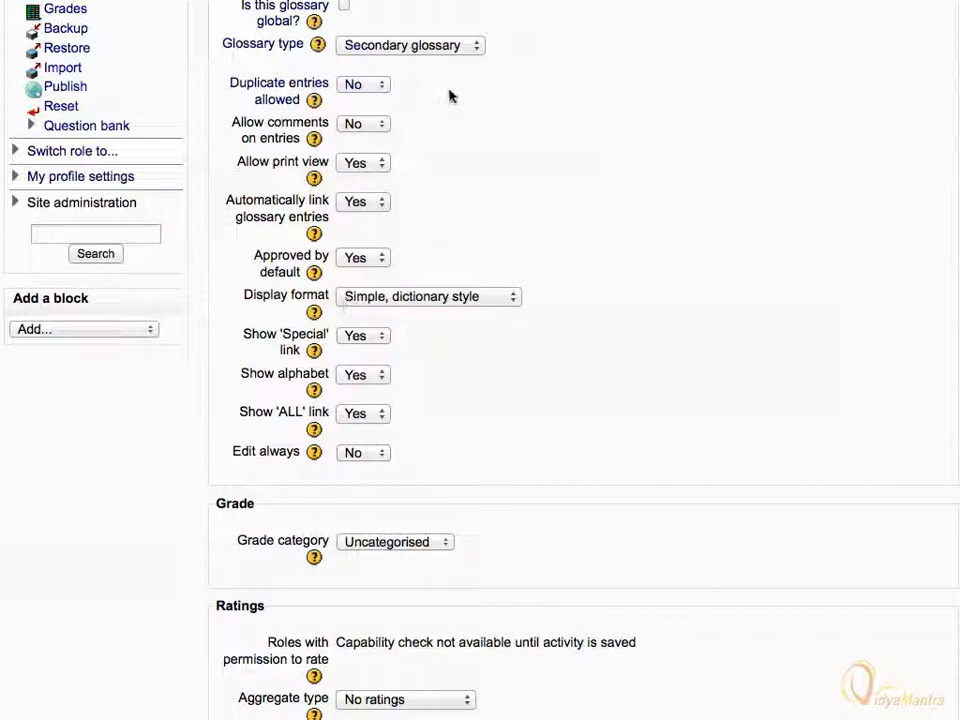
click(408, 45)
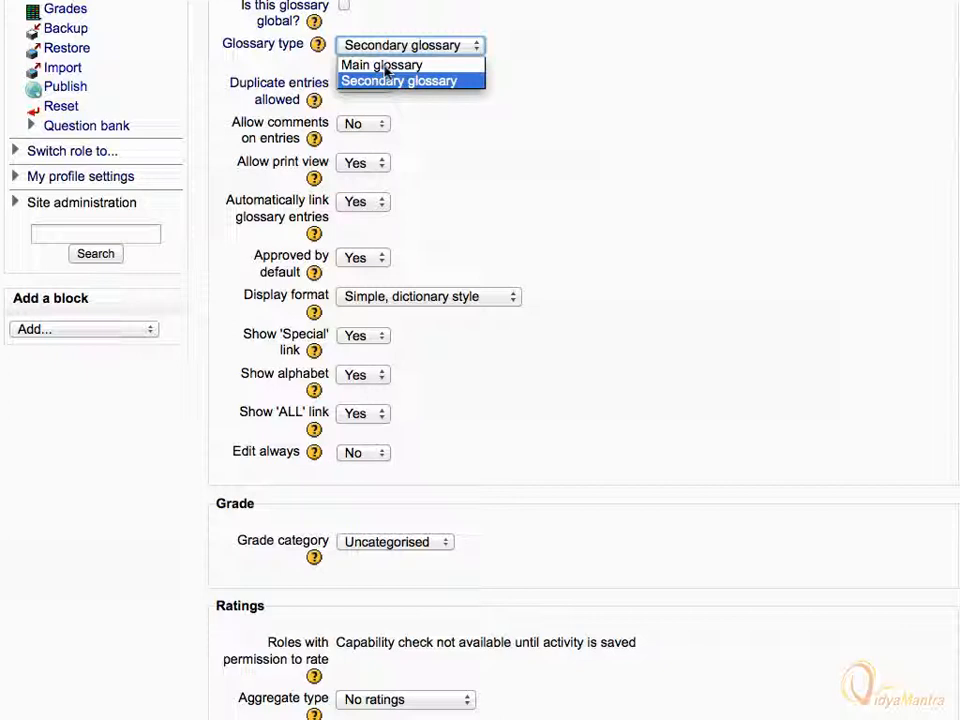
Set the glossary type to Main glossary, then save and display the empty glossary.
click(384, 64)
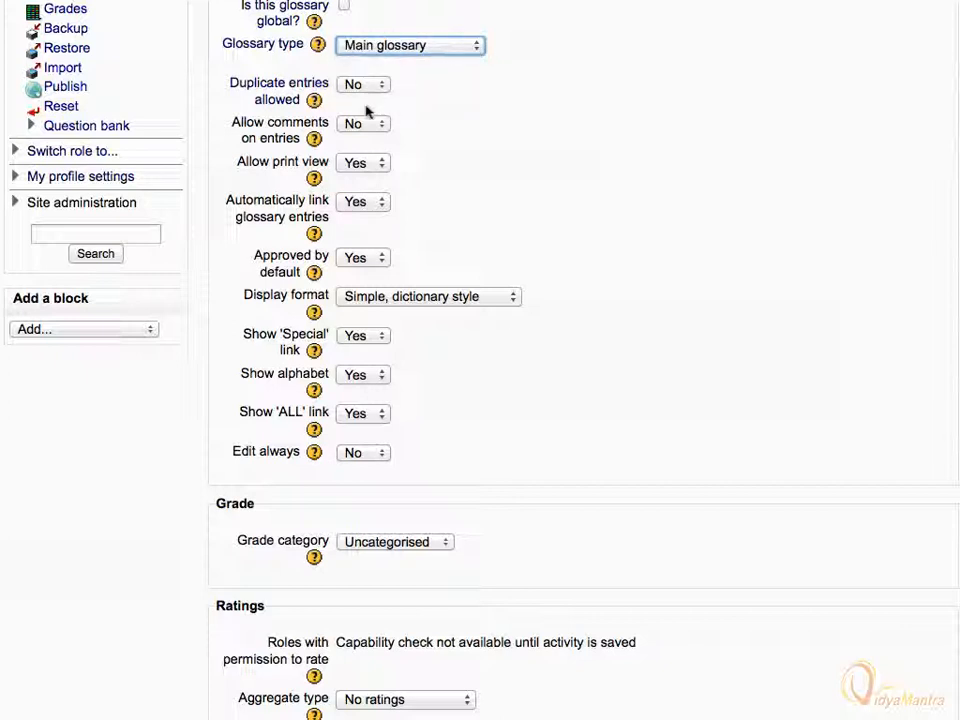
mouse_move(324, 207)
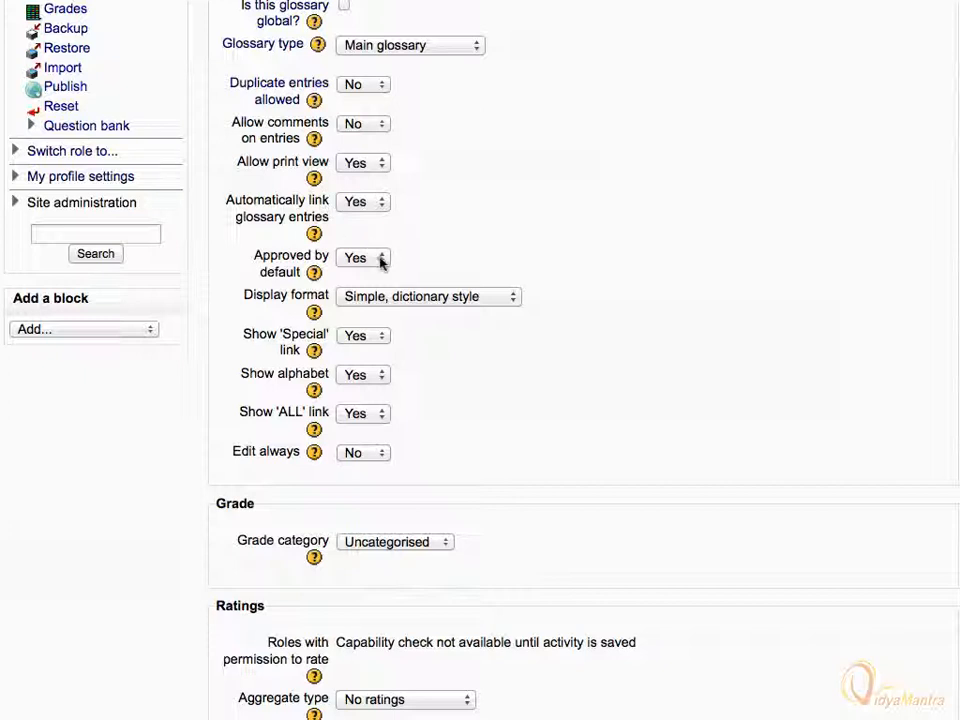
click(362, 257)
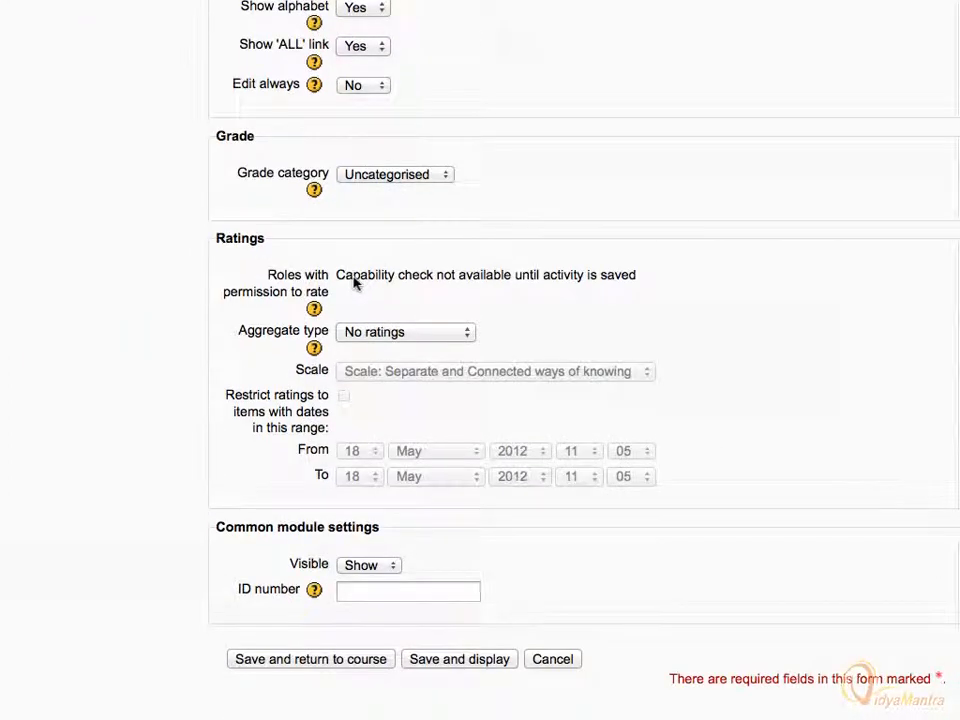
mouse_move(413, 518)
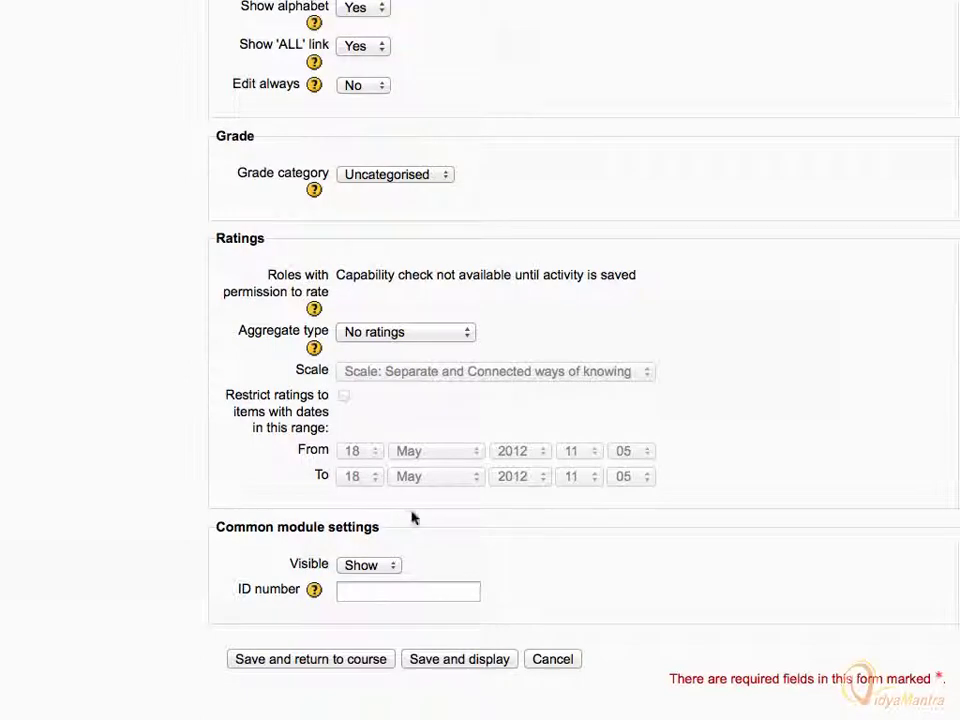
click(459, 659)
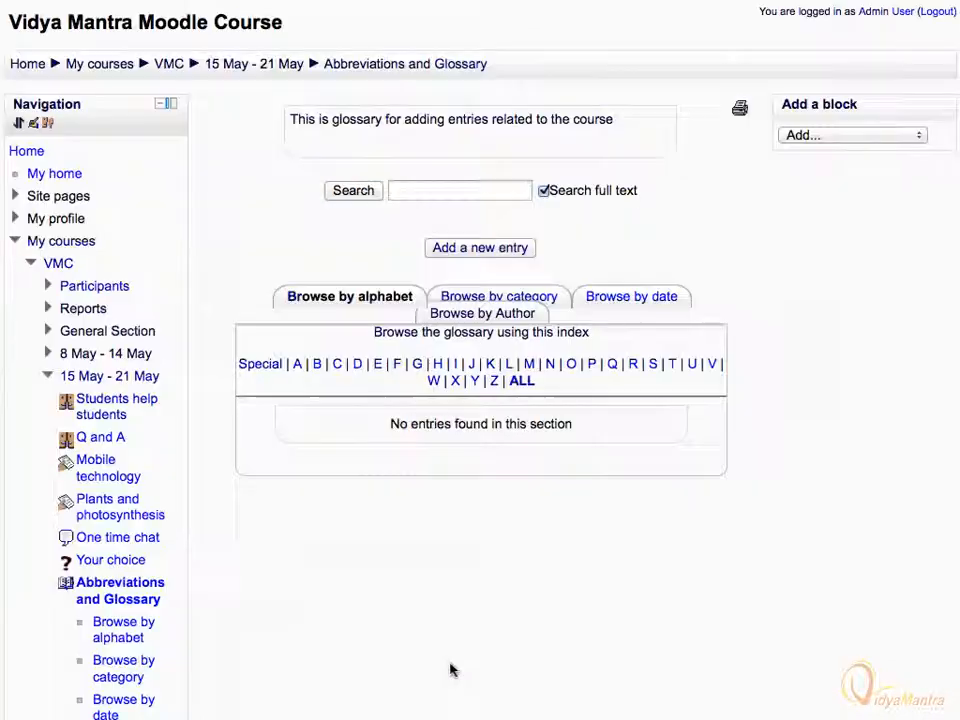
mouse_move(478, 253)
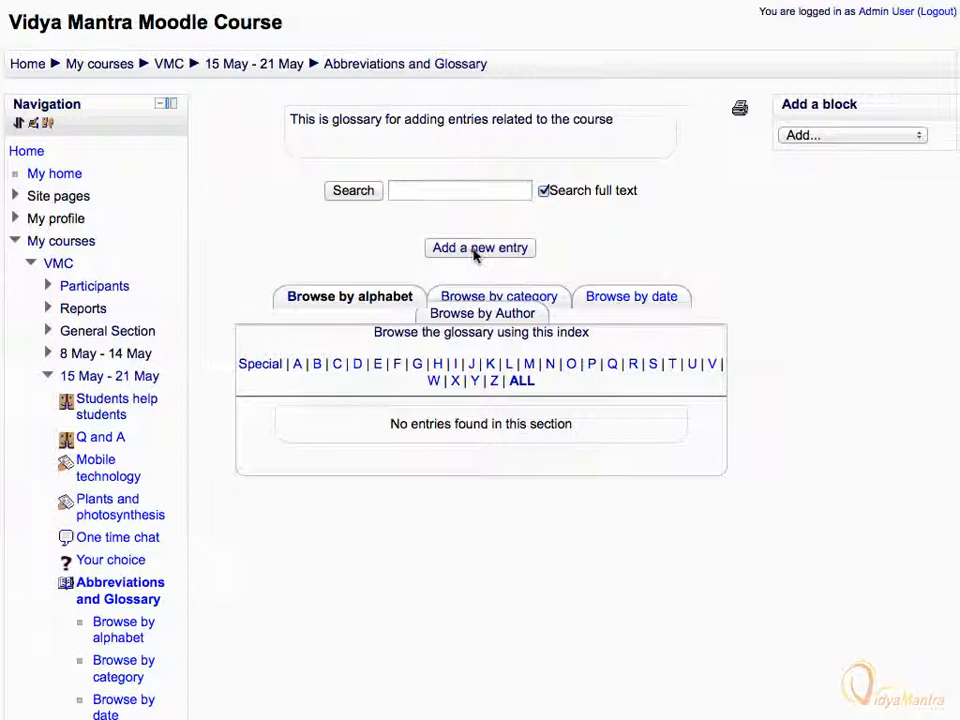
Add a new entry with concept 'Evaporation' and definition 'Turn from liquid into water'.
click(479, 247)
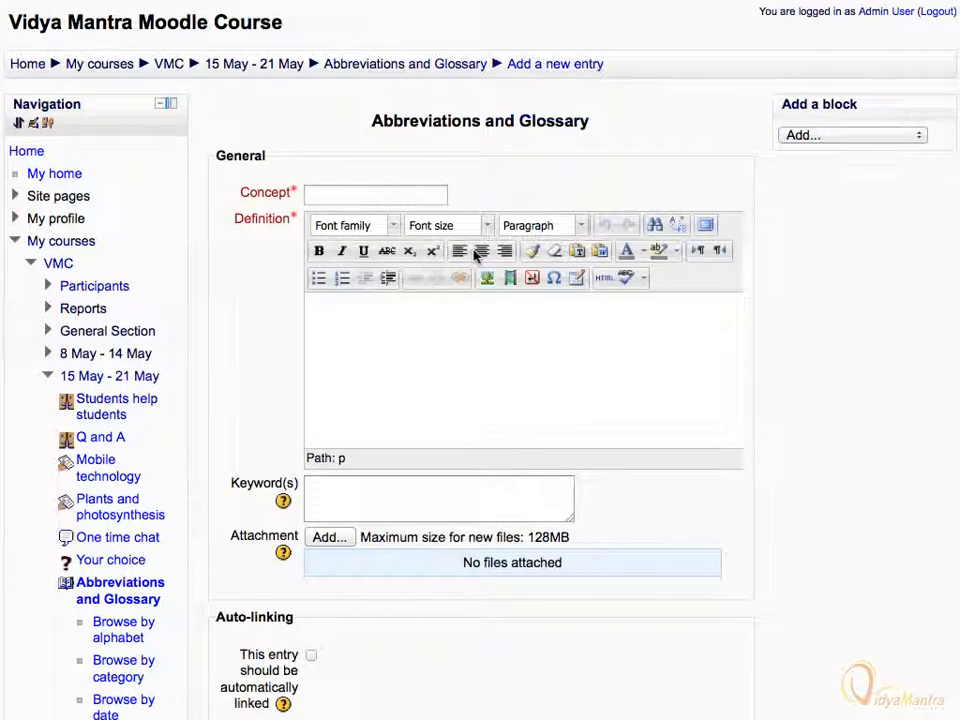
click(375, 194)
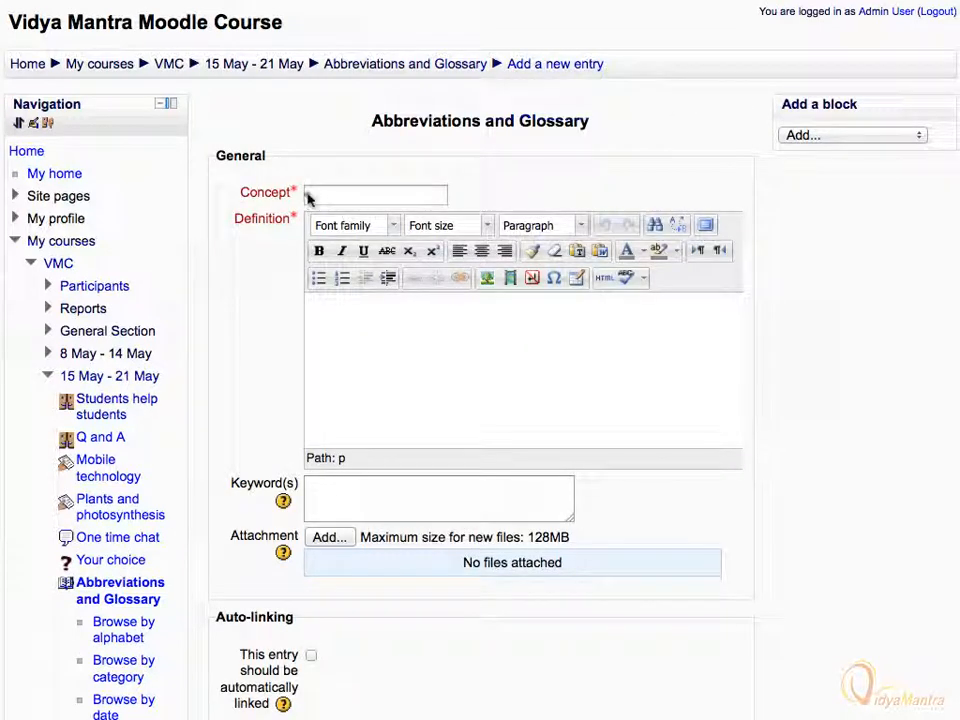
click(375, 194)
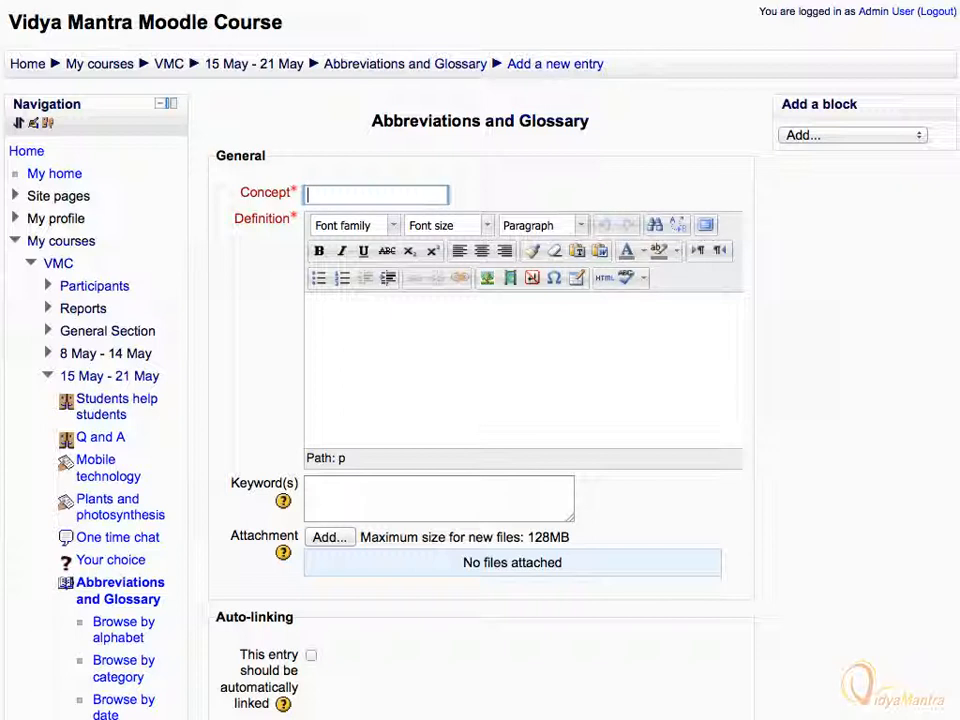
text(Evaporation)
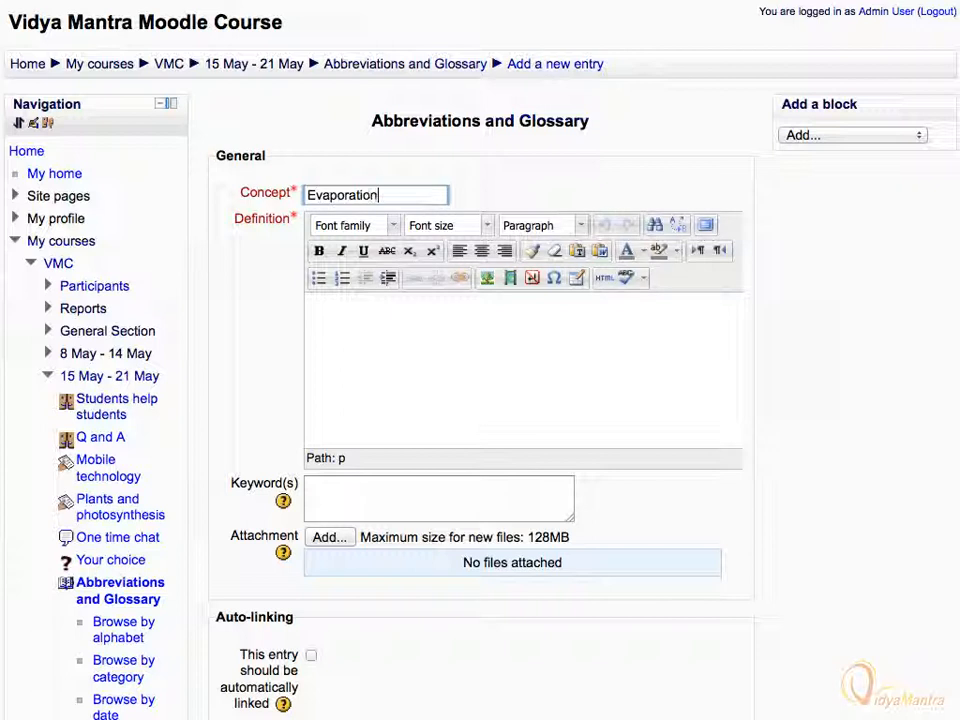
mouse_move(308, 200)
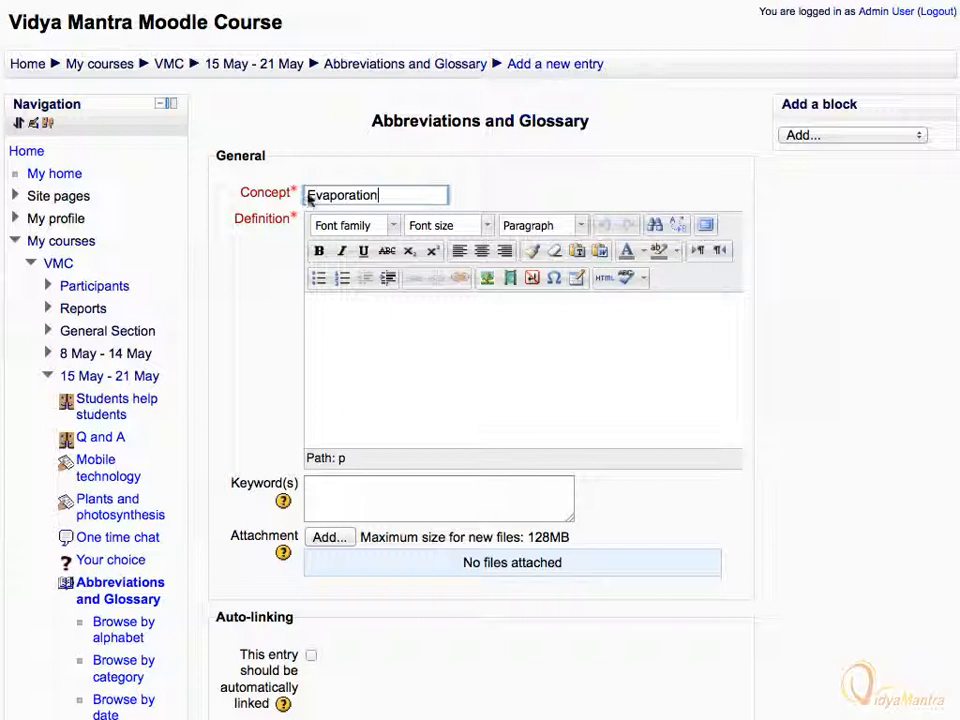
text(Turn from liquid into water)
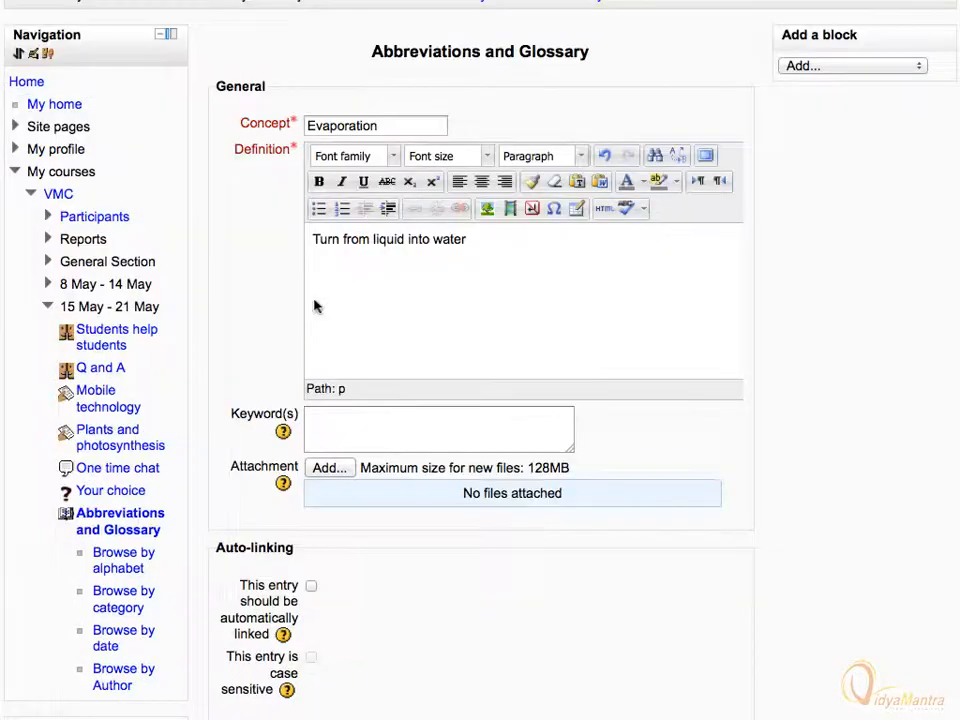
Enable automatic linking for the Evaporation entry and save it.
scroll(down, 3)
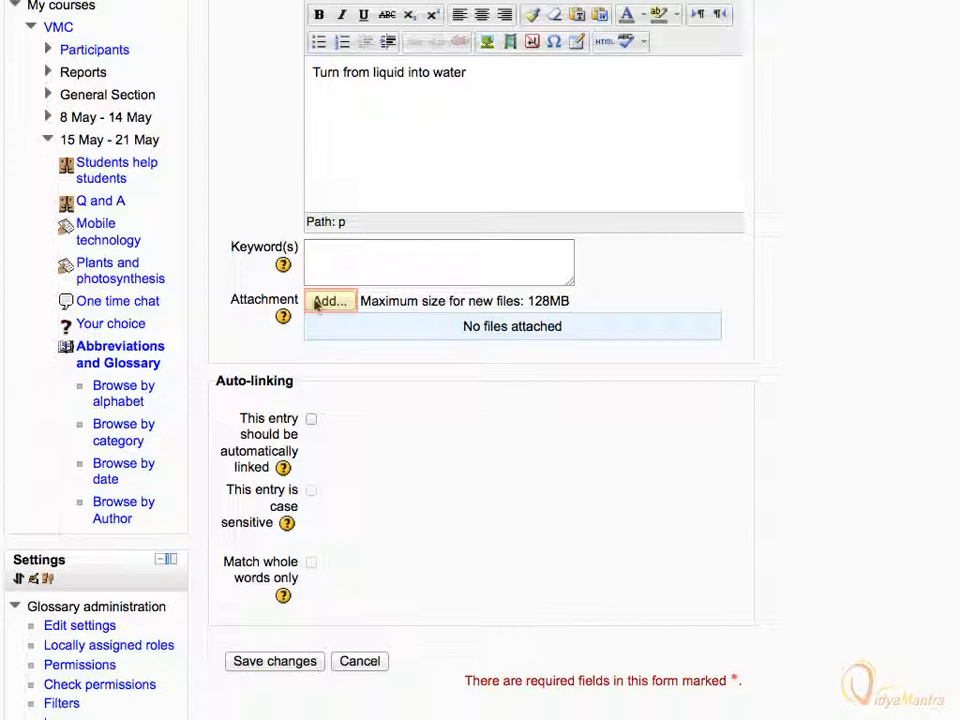
scroll(down, 3)
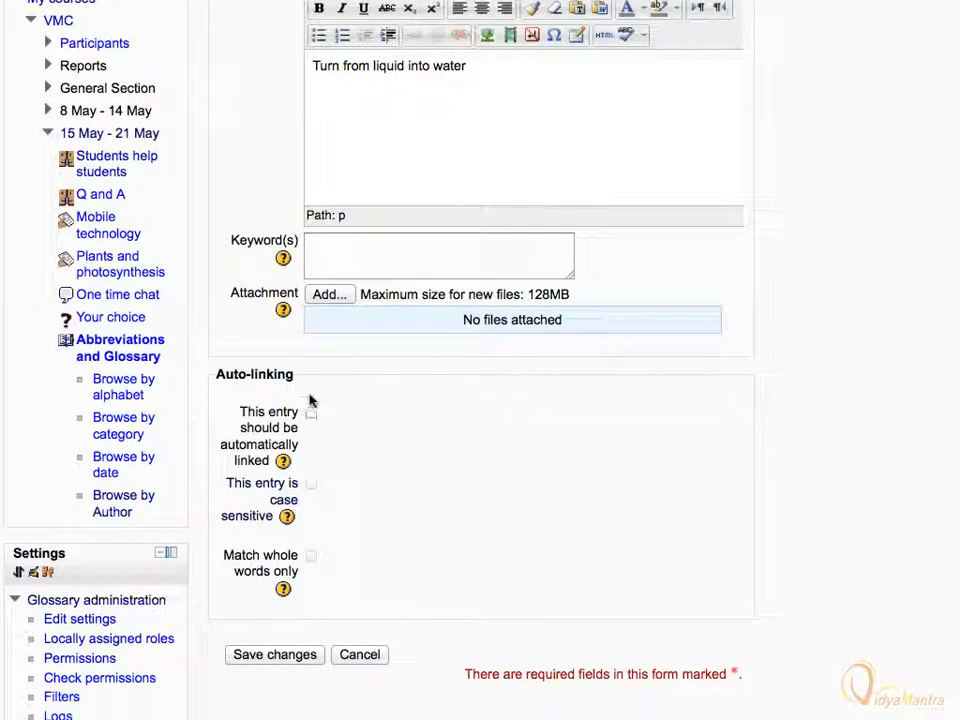
mouse_move(312, 417)
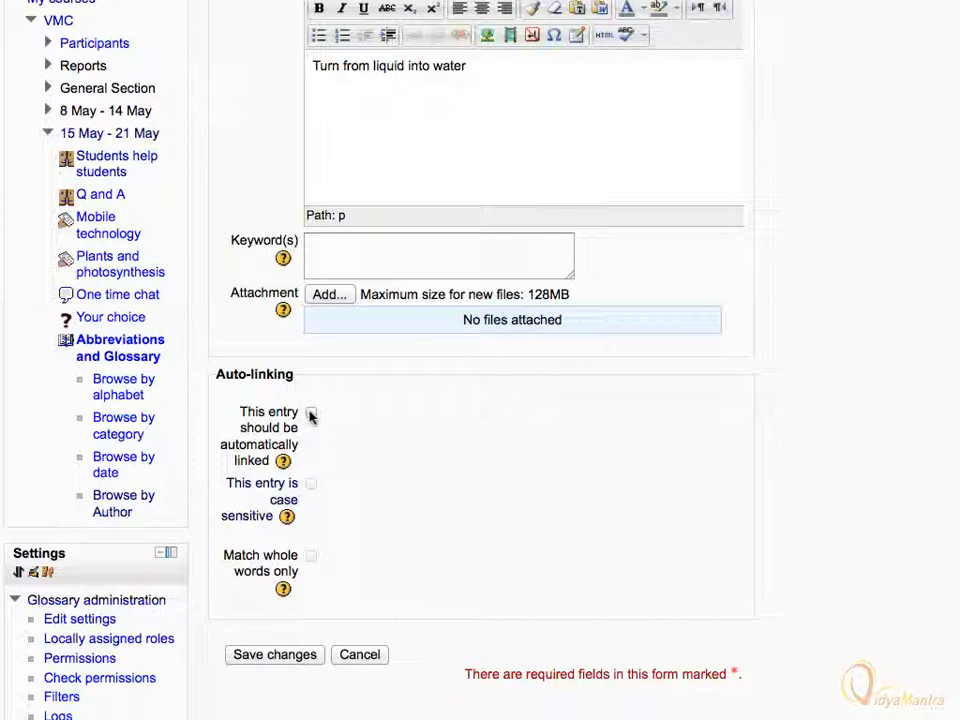
click(311, 411)
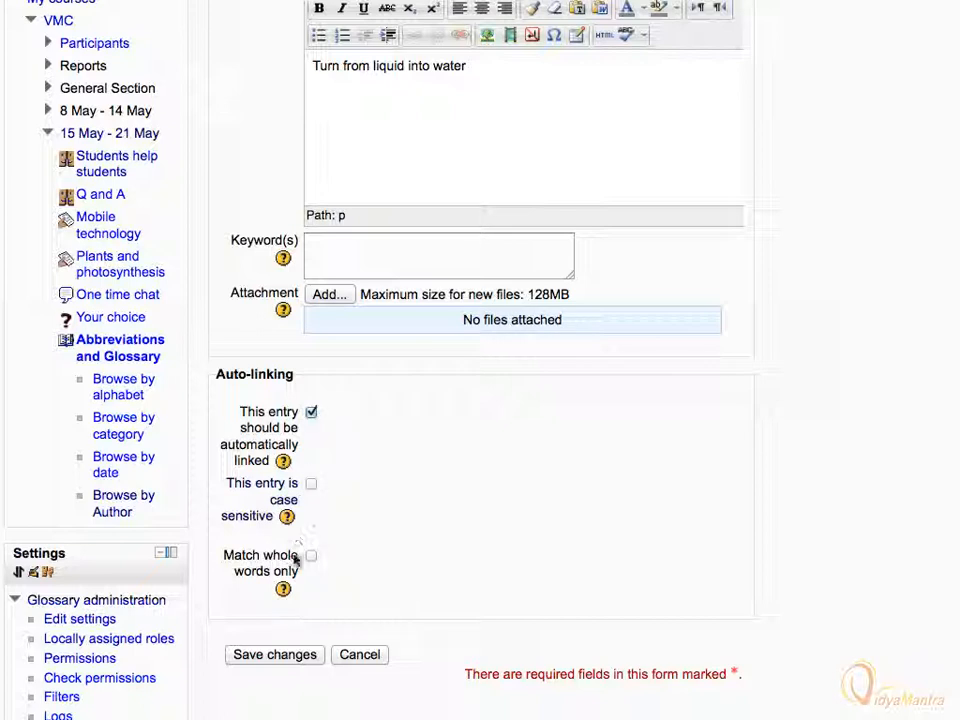
click(274, 654)
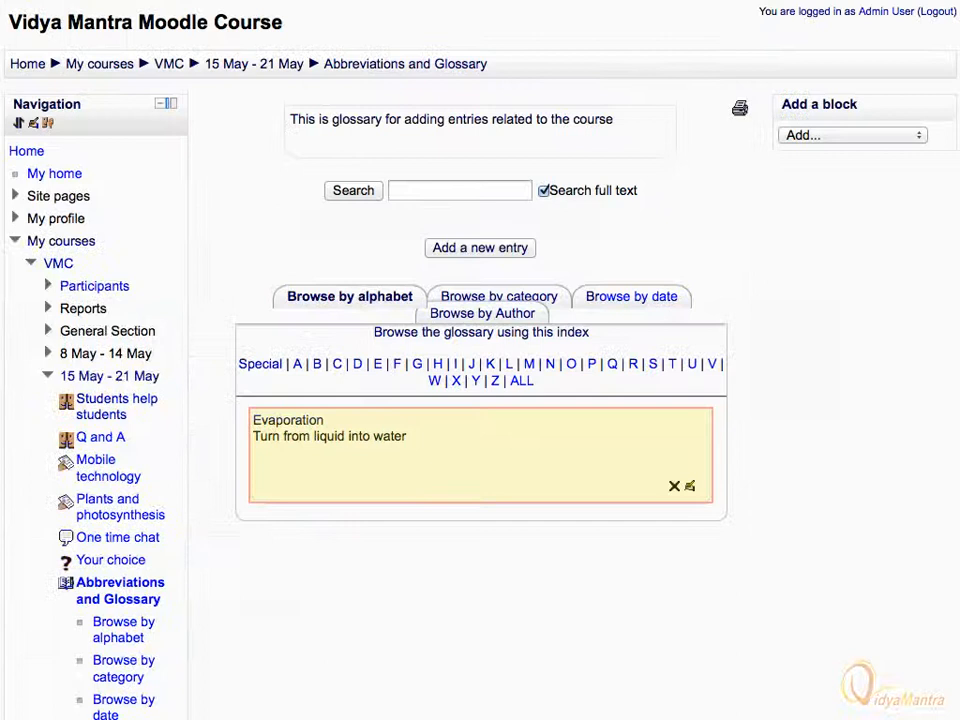